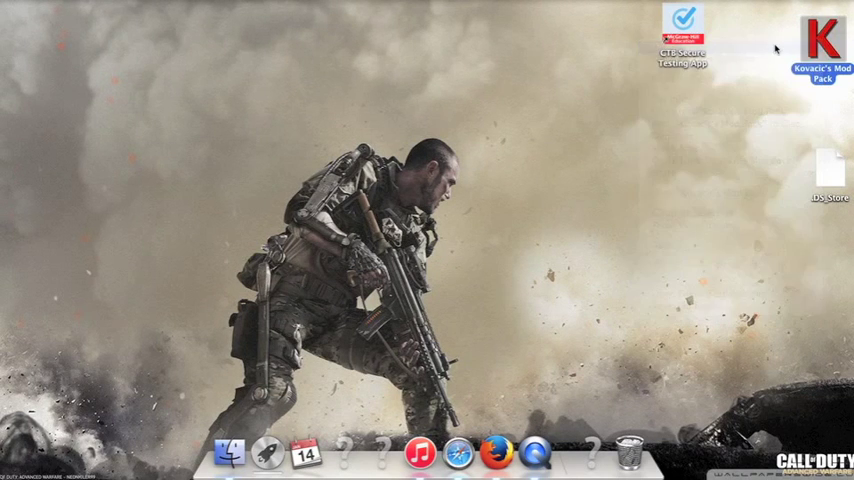
# Step: Launch Kovacic's Mod Pack from the desktop and confirm opening the unidentified developer's app
pyautogui.doubleClick(820, 30)
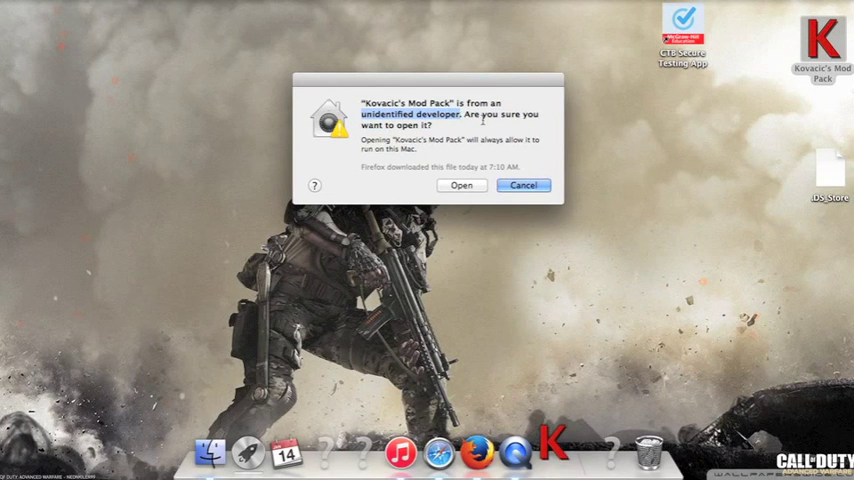
pyautogui.click(462, 184)
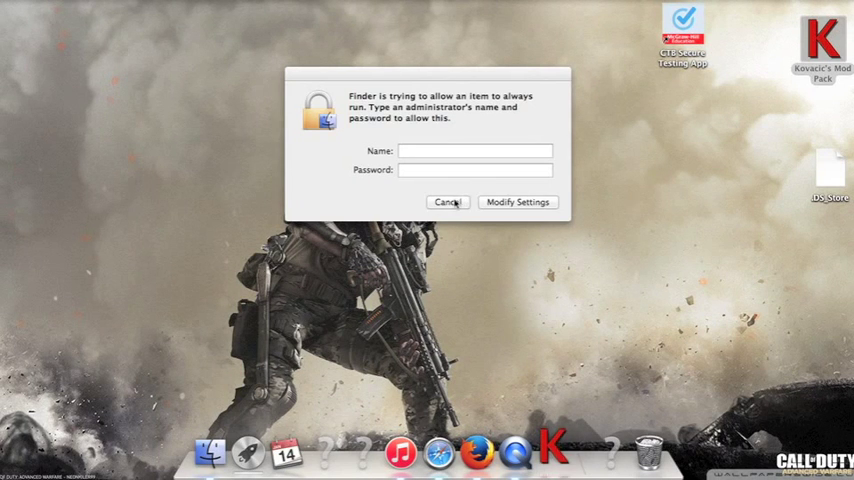
# Step: Cancel the administrator password request
pyautogui.click(448, 200)
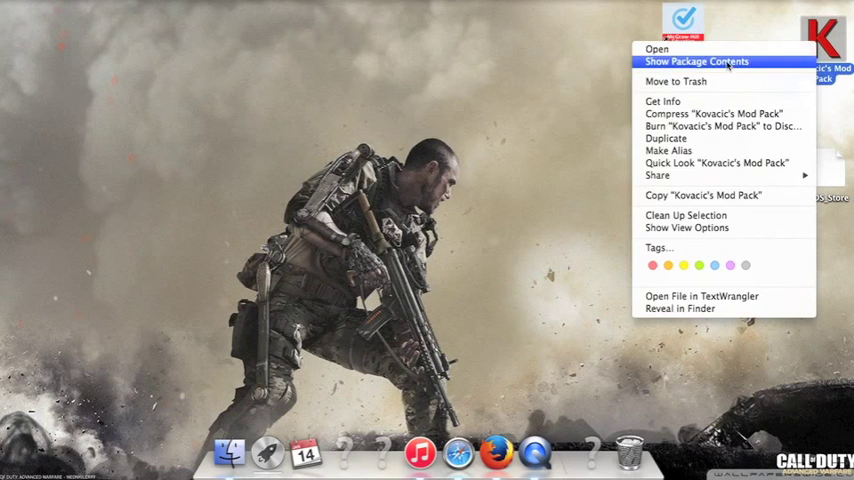
# Step: Show the Mod Pack's package contents, view the Contents folder, then close the window
pyautogui.click(696, 62)
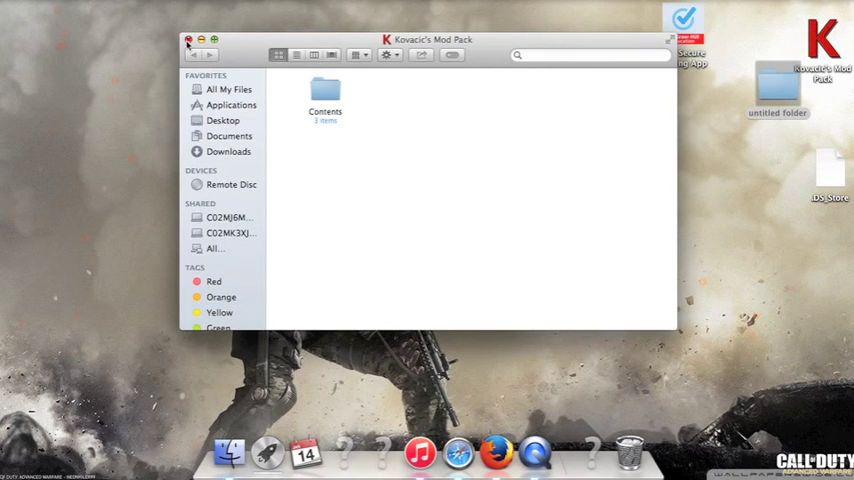
pyautogui.click(188, 40)
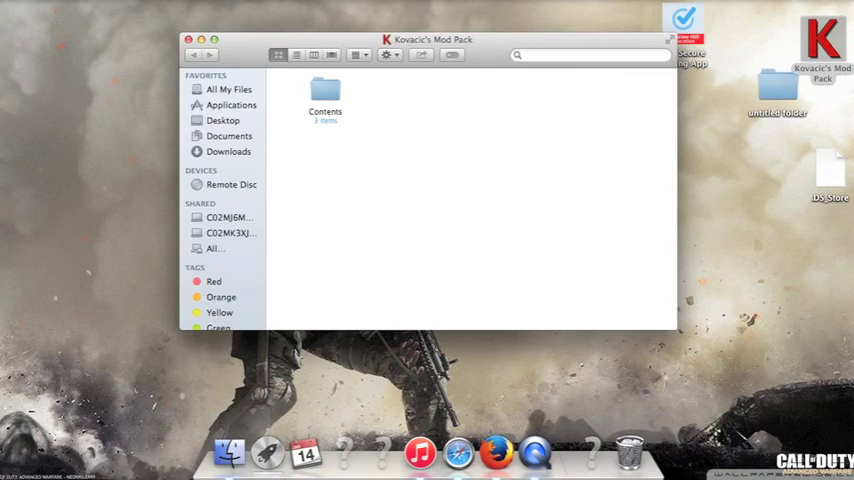
pyautogui.click(188, 40)
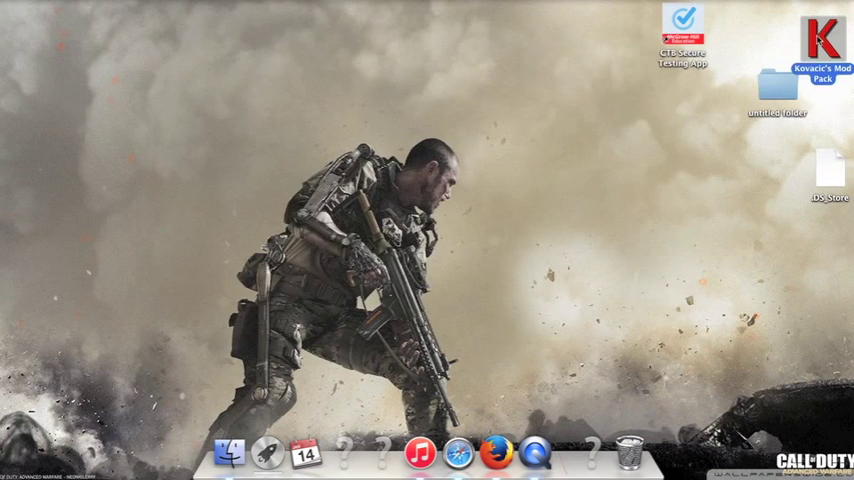
# Step: Open Get Info for the untitled folder and start adding a .app extension to its name
pyautogui.rightClick(778, 96)
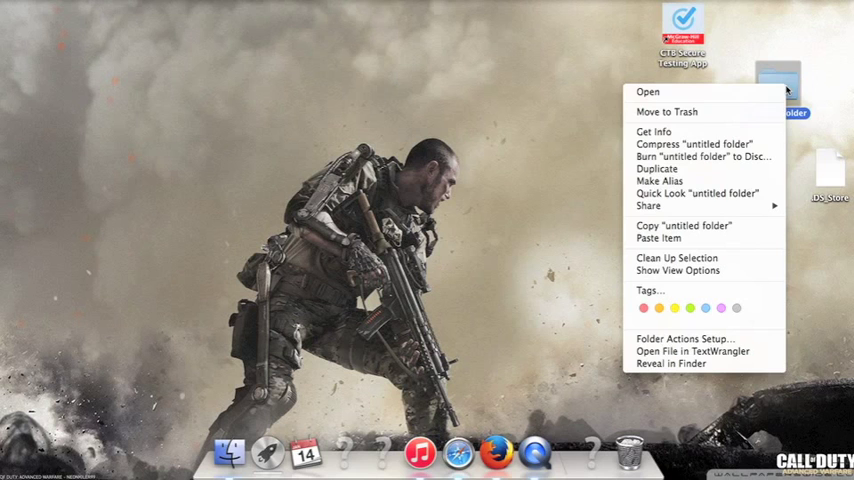
pyautogui.click(652, 132)
pyautogui.write('Kovacics')
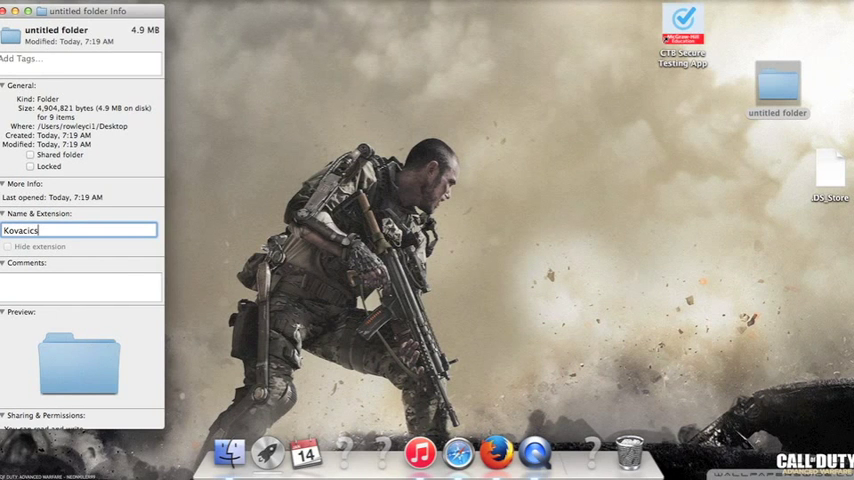
pyautogui.write('.a')
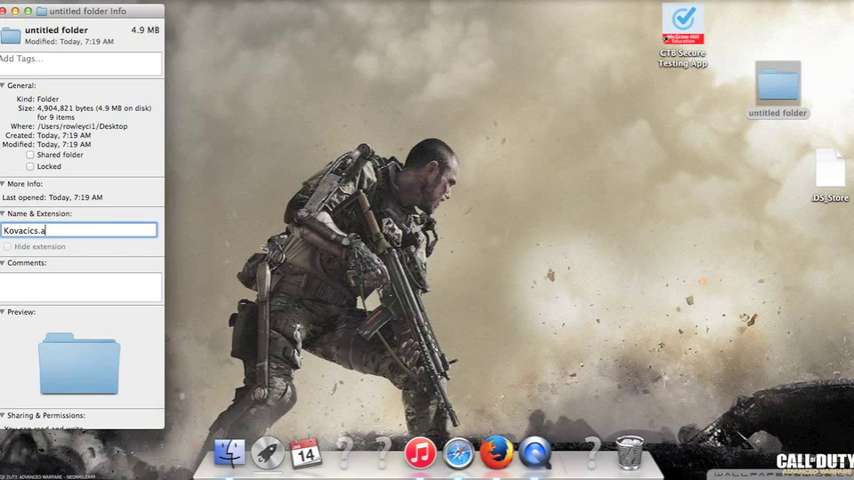